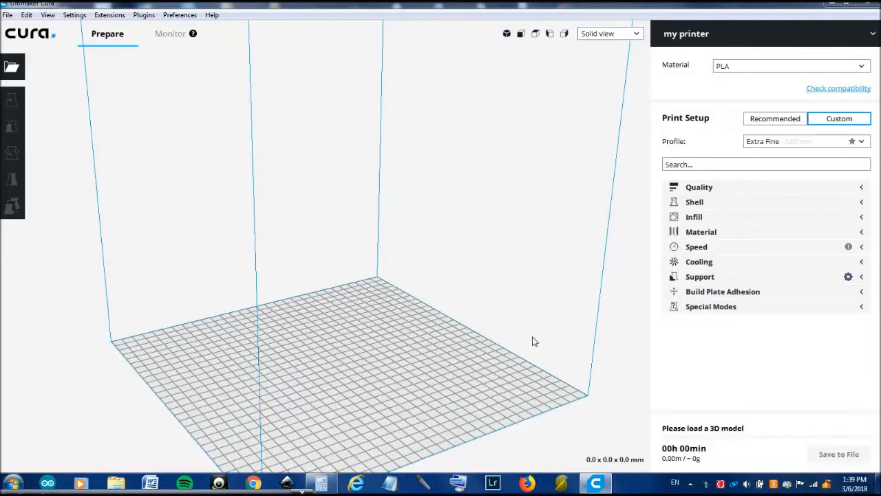
mouse_move(443, 300)
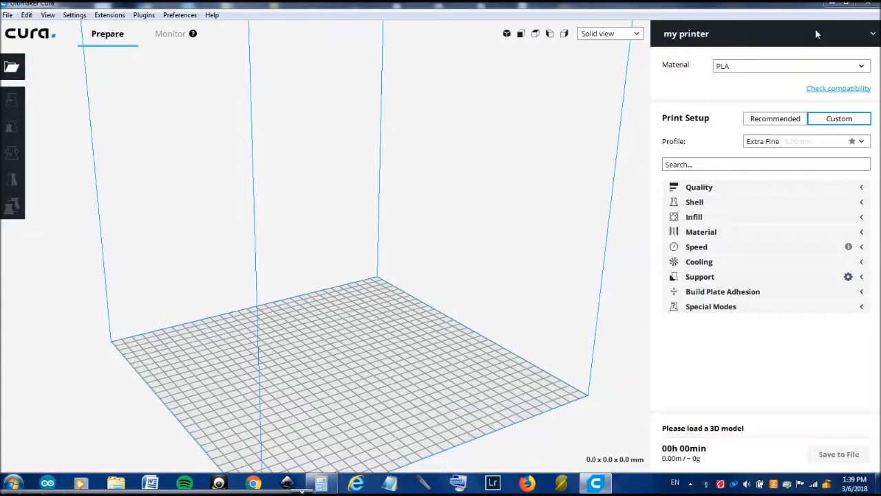
Add a Creality CR-10 printer from the Other manufacturers list
left_click(757, 33)
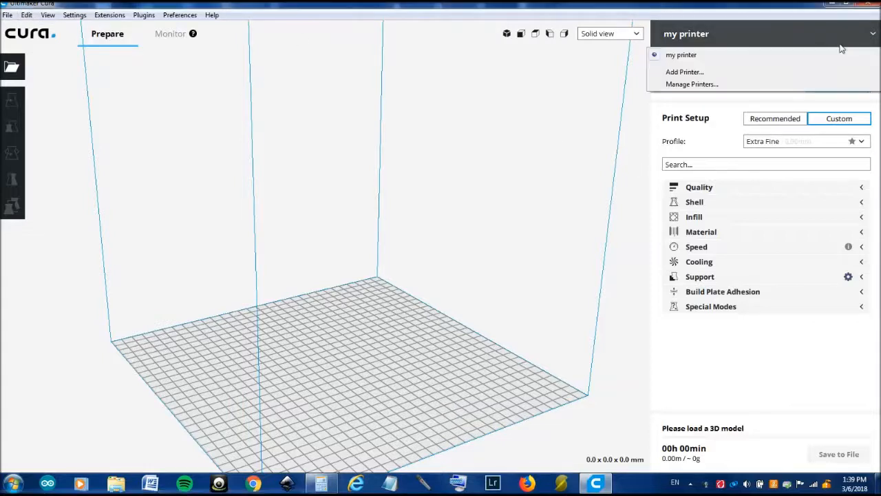
left_click(684, 71)
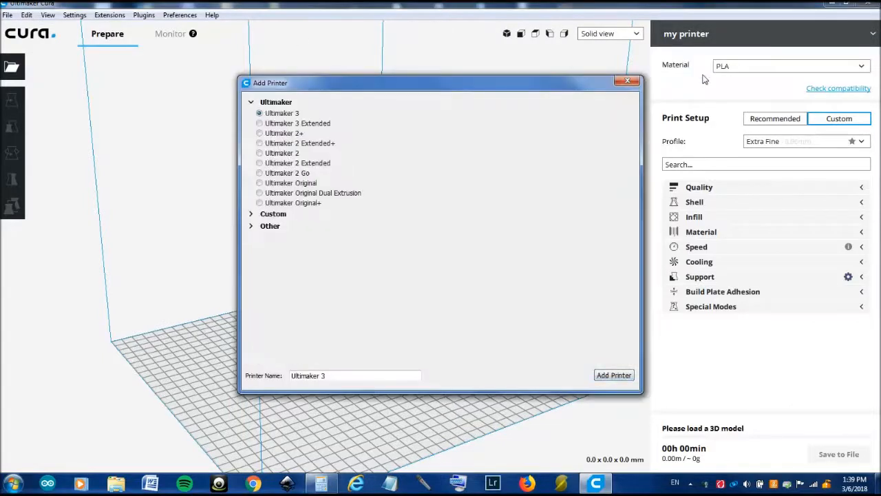
left_click(269, 225)
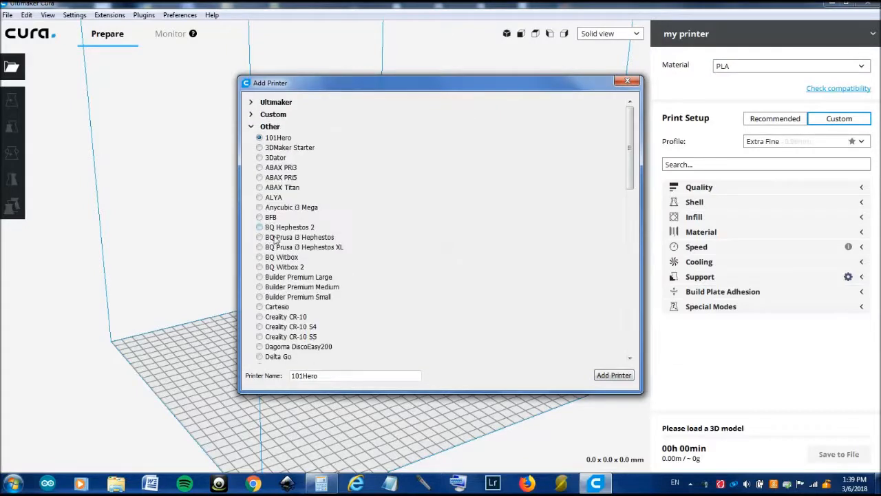
mouse_move(260, 319)
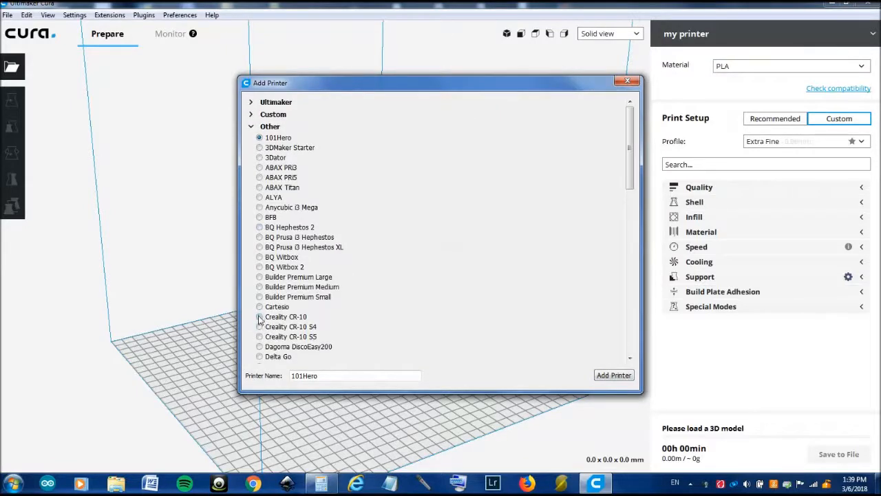
left_click(259, 315)
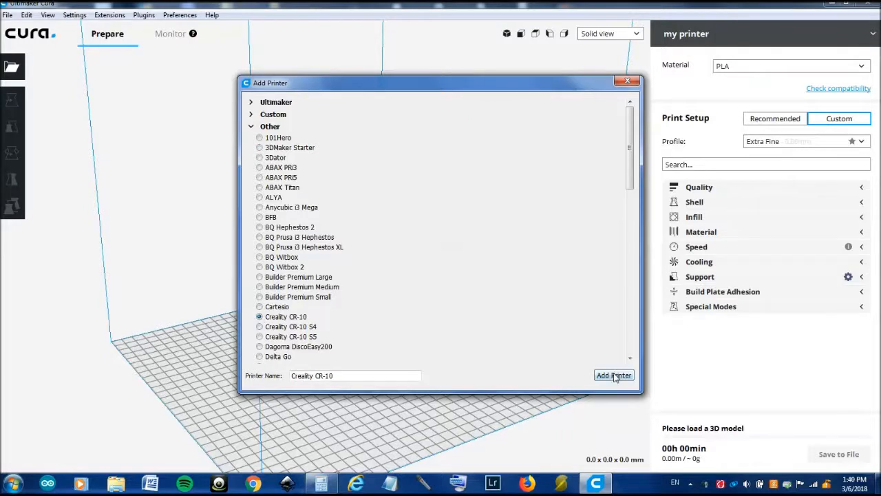
left_click(613, 374)
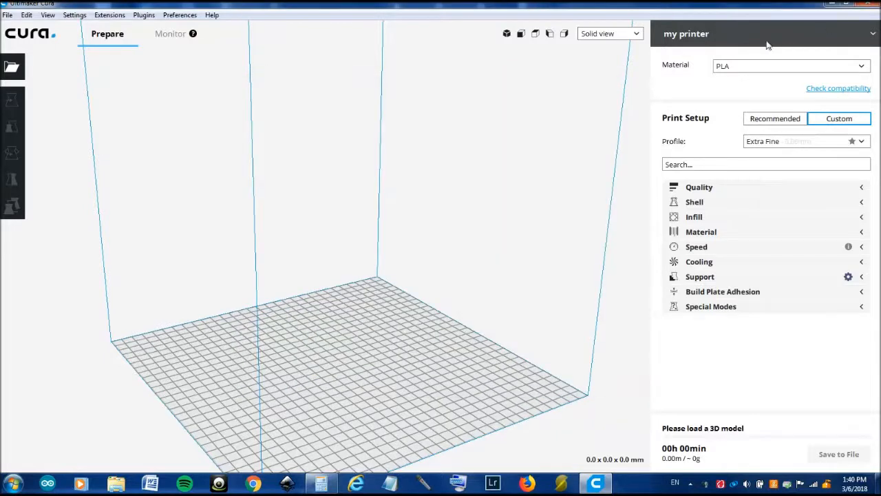
Set travel speed 70 mm/s, print acceleration 400 and travel acceleration 1250 in the Speed settings
left_click(763, 33)
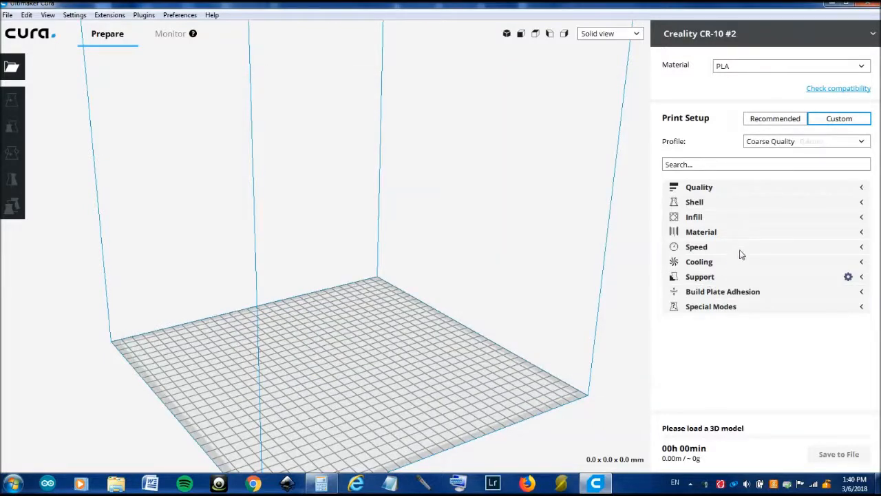
left_click(696, 246)
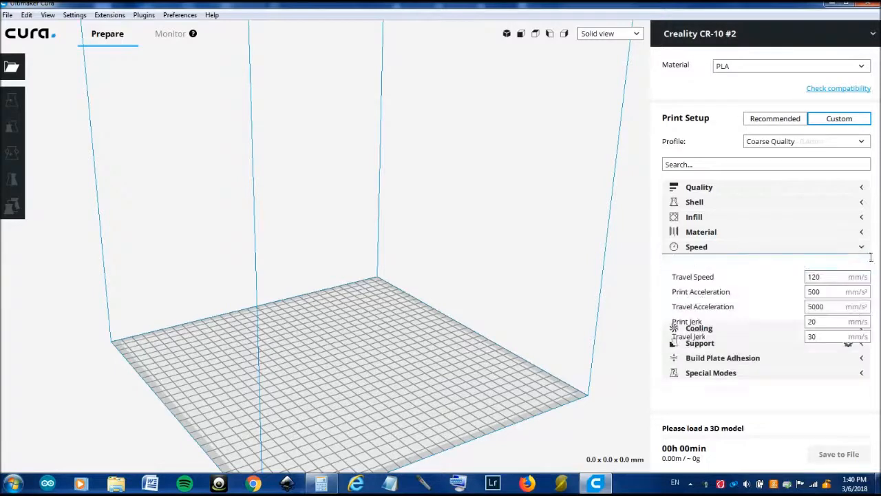
left_click(837, 275)
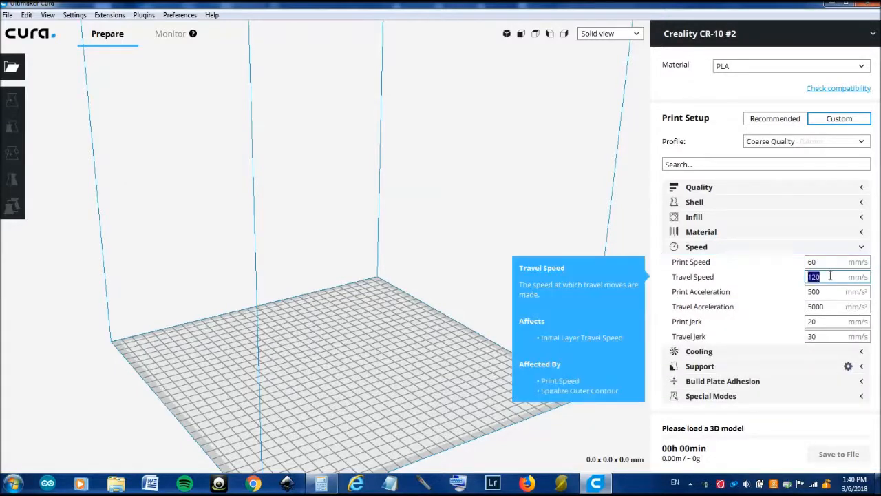
type("70")
left_click(837, 290)
type("400")
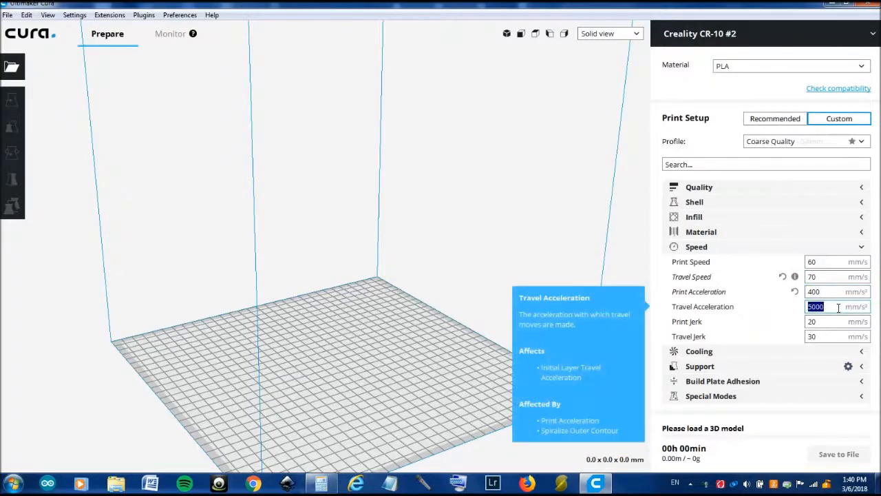
type("12")
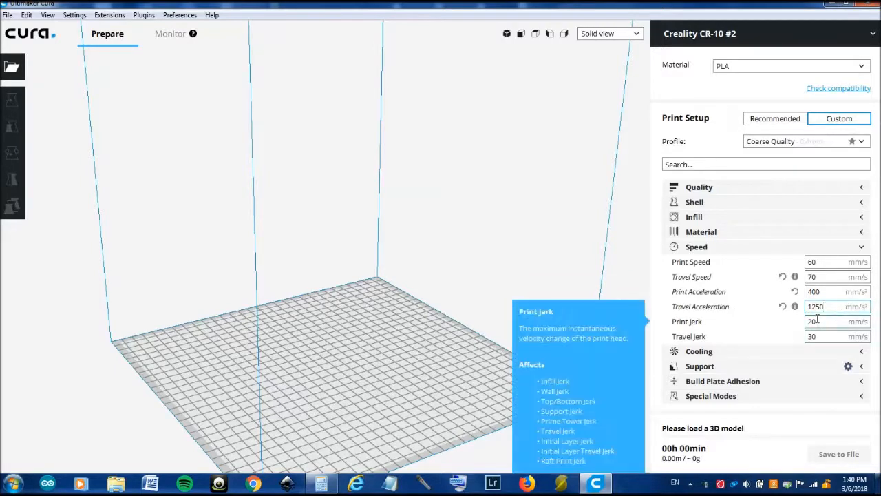
Lower print jerk and travel jerk to 10 mm/s and collapse the Speed settings
left_click(837, 305)
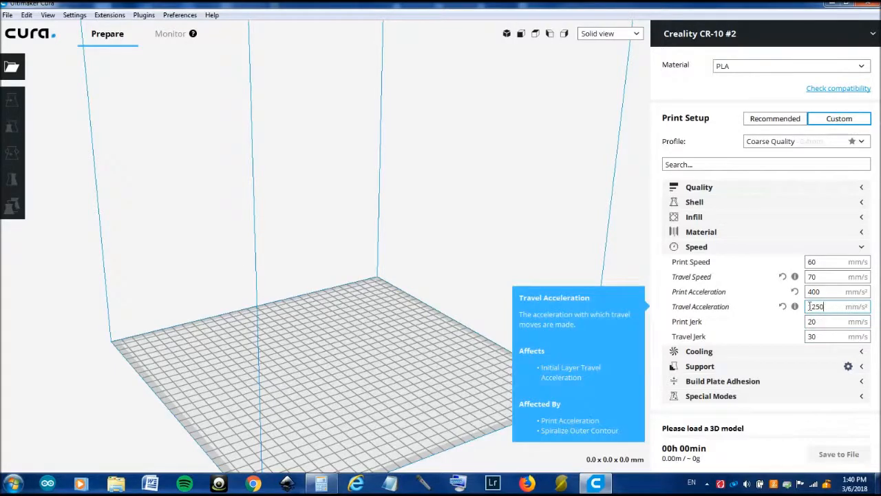
mouse_move(819, 306)
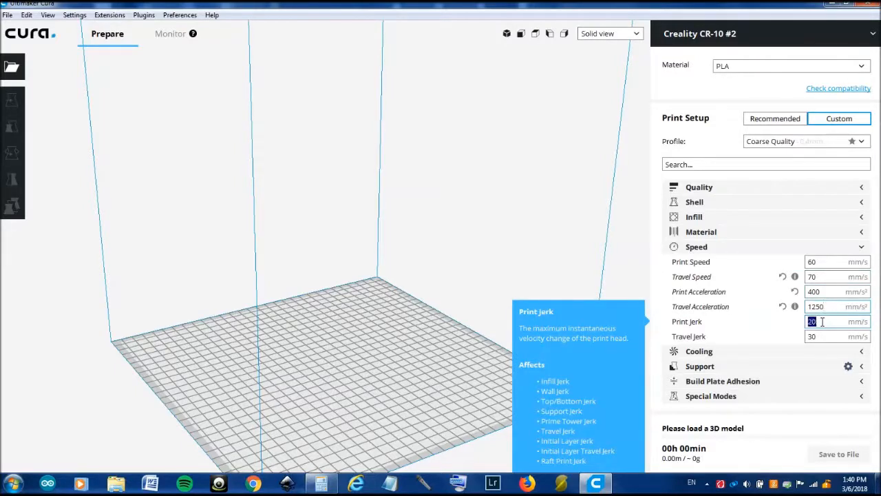
type("10")
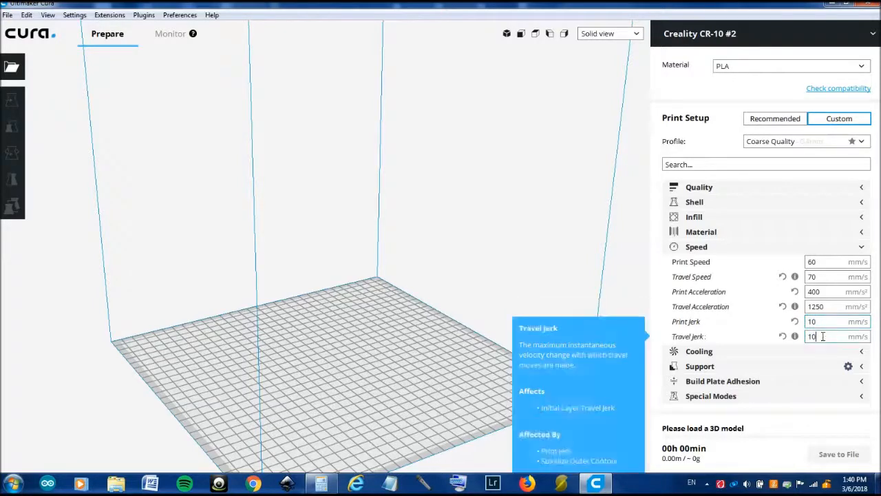
mouse_move(723, 250)
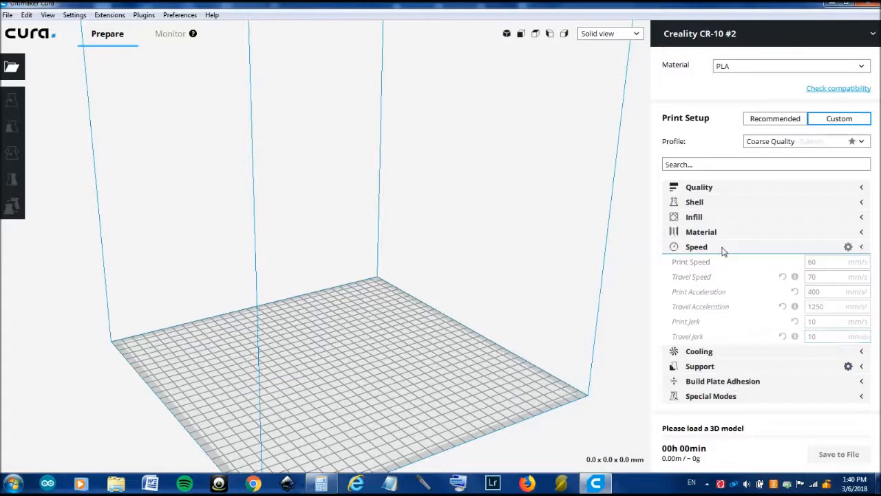
left_click(696, 247)
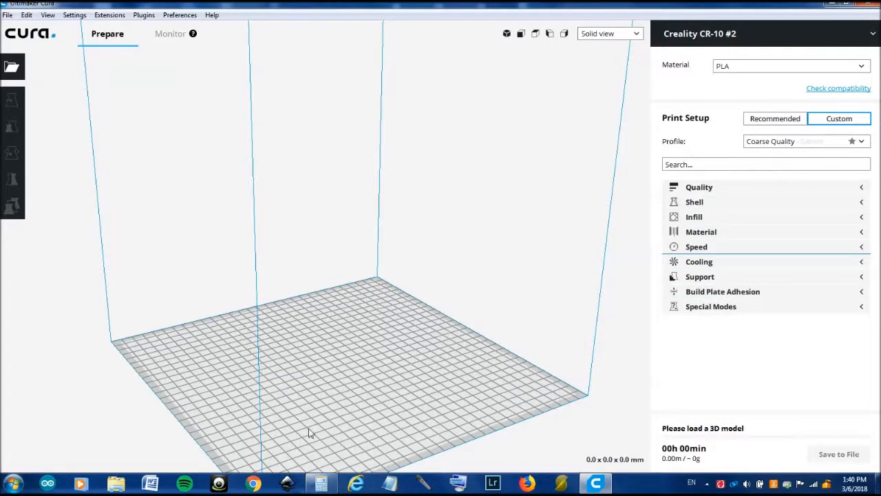
mouse_move(482, 479)
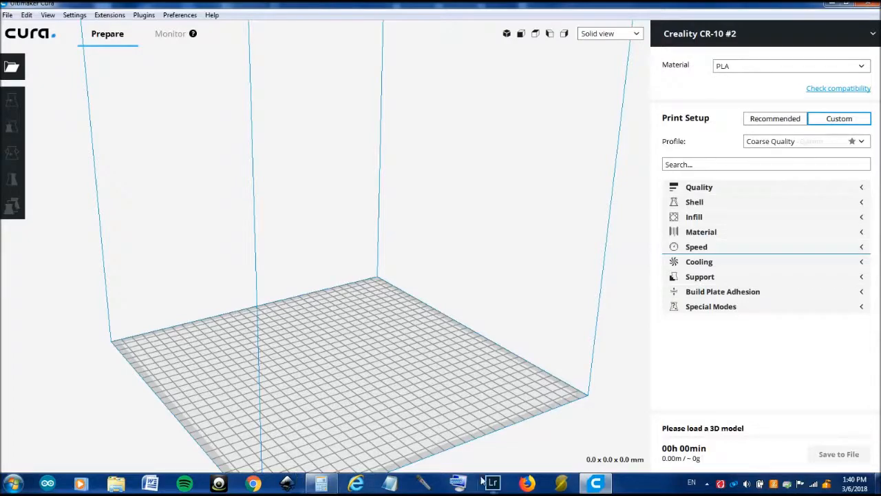